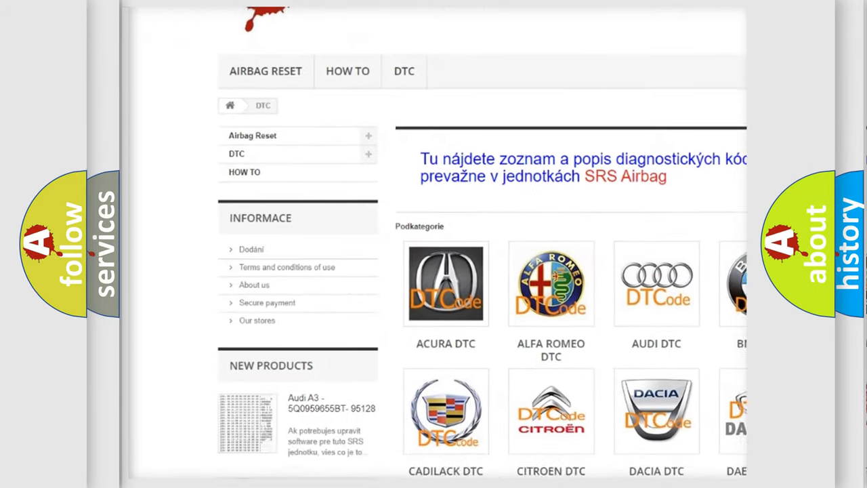
pyautogui.scroll(-3)
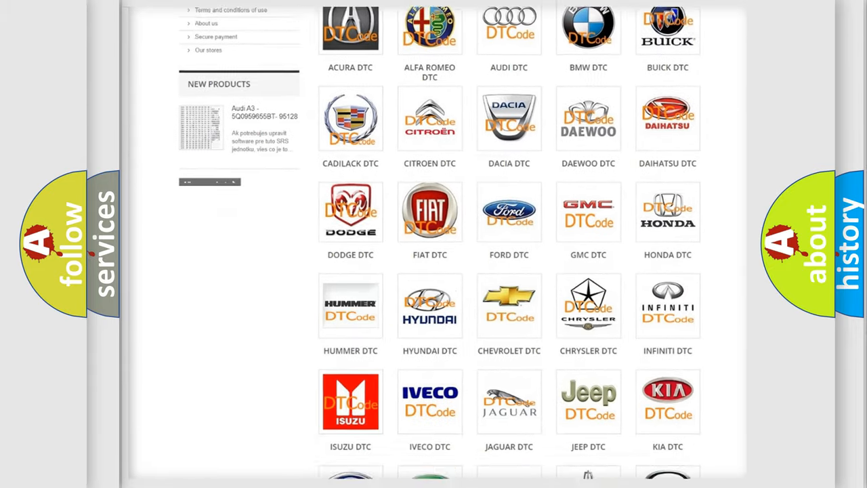
pyautogui.scroll(-3)
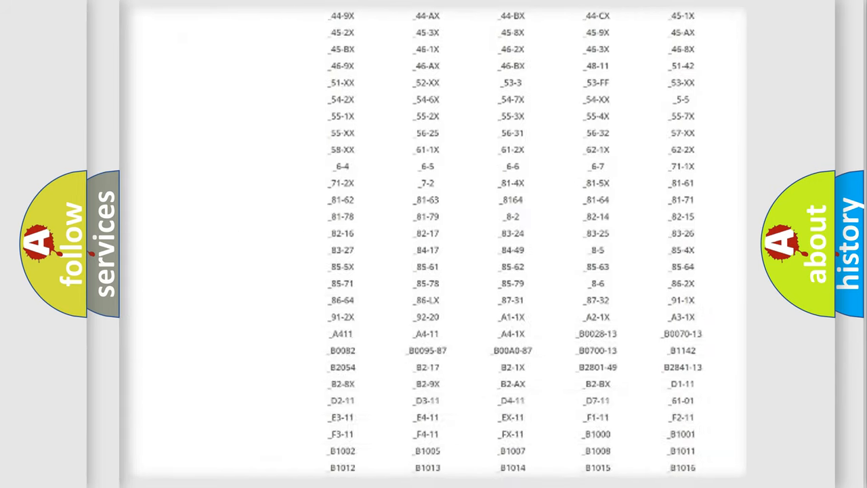
pyautogui.scroll(-3)
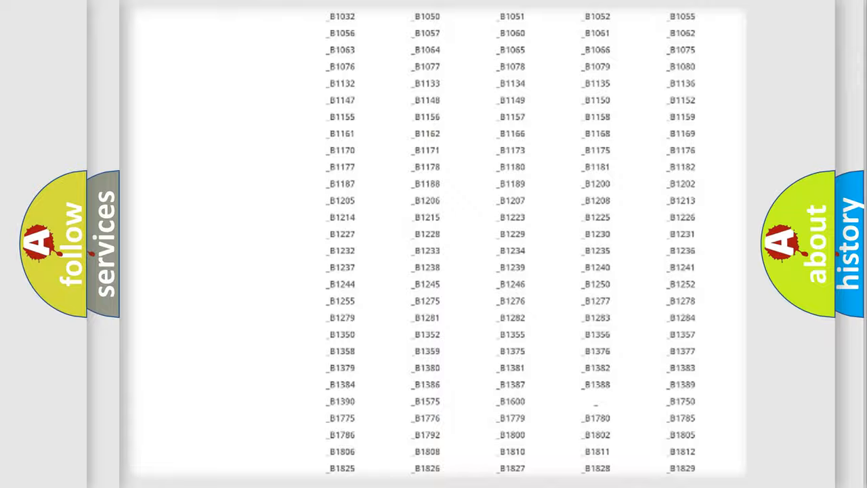